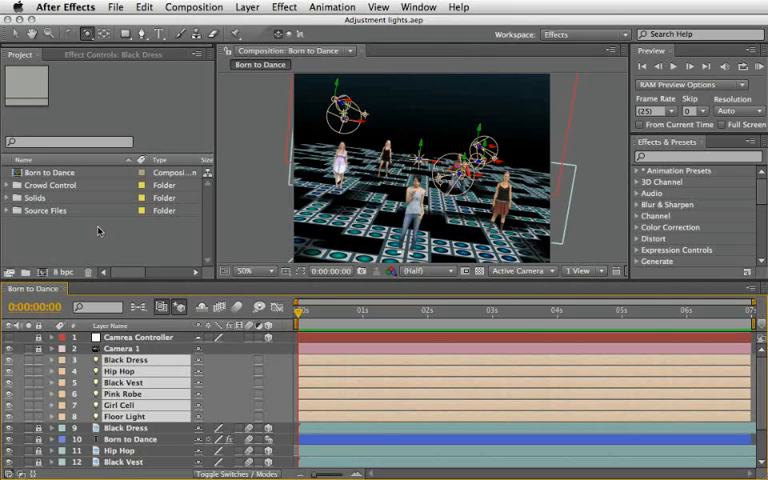
{"action": "mouse_move", "coordinate": [252, 220]}
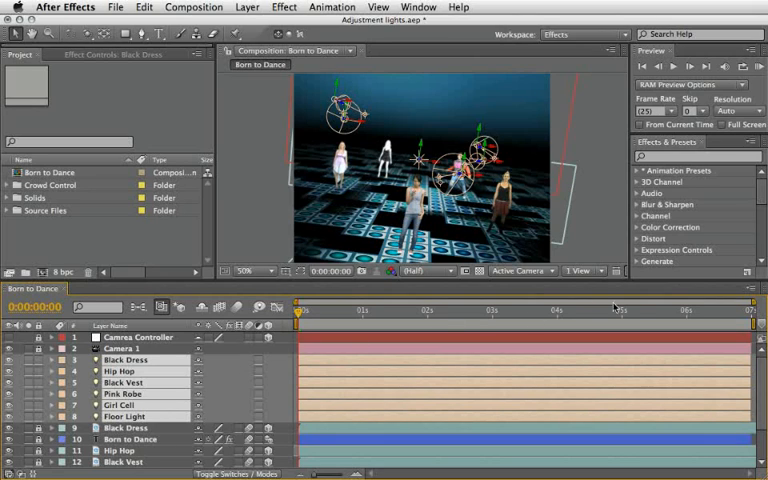
Step: Set the current time to about five seconds, where the Born to Dance title shows
{"action": "left_click", "coordinate": [620, 312]}
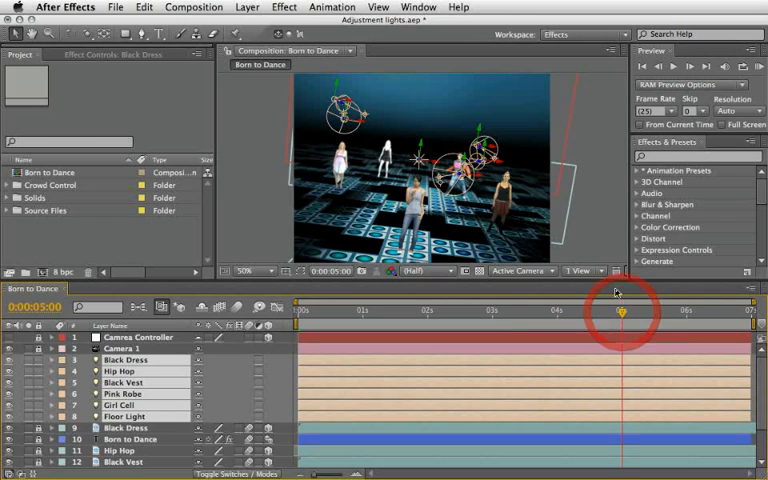
{"action": "left_click", "coordinate": [620, 312]}
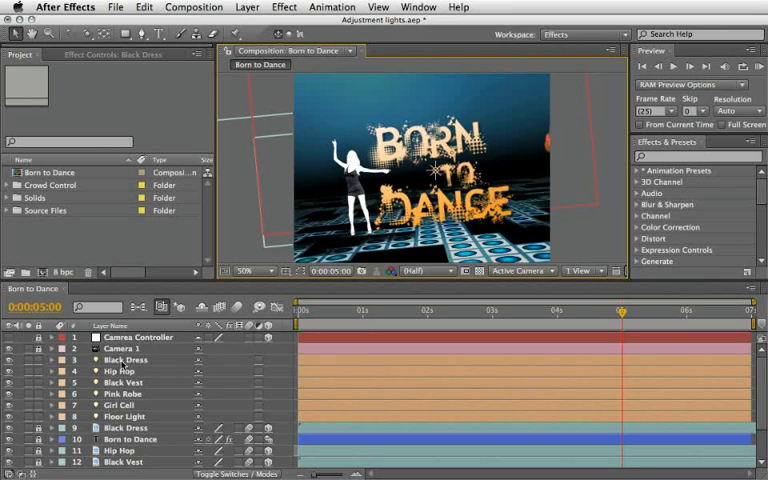
{"action": "scroll", "scroll_direction": "down", "scroll_amount": 3}
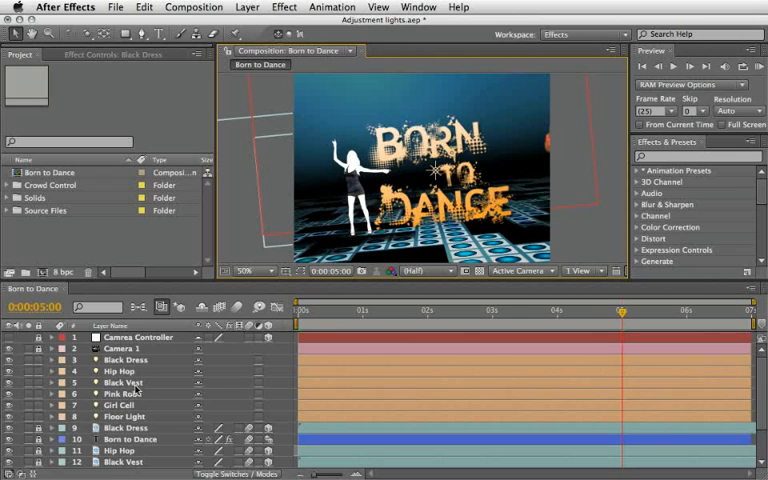
{"action": "left_click", "coordinate": [124, 360]}
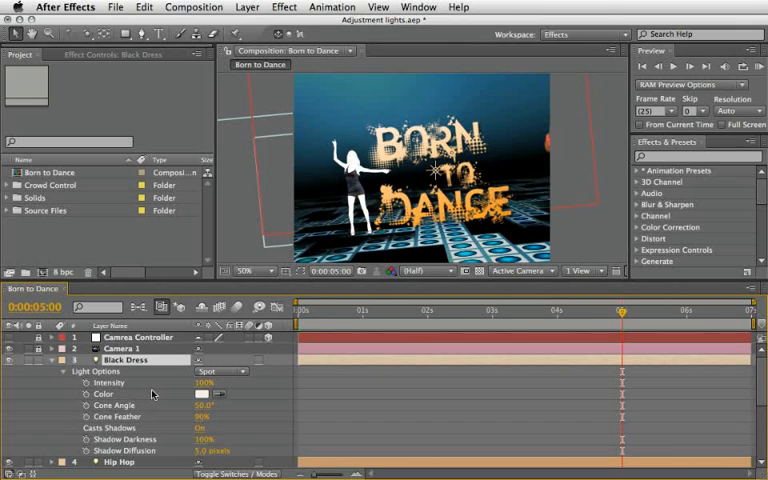
{"action": "mouse_move", "coordinate": [188, 384]}
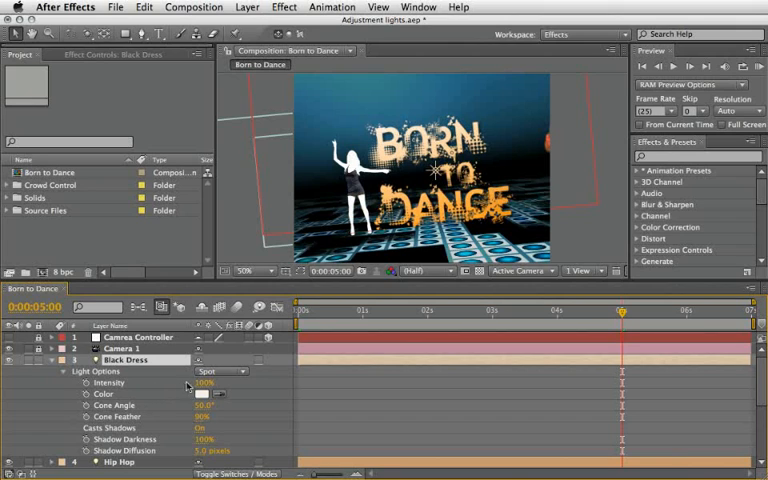
{"action": "double_click", "coordinate": [202, 382]}
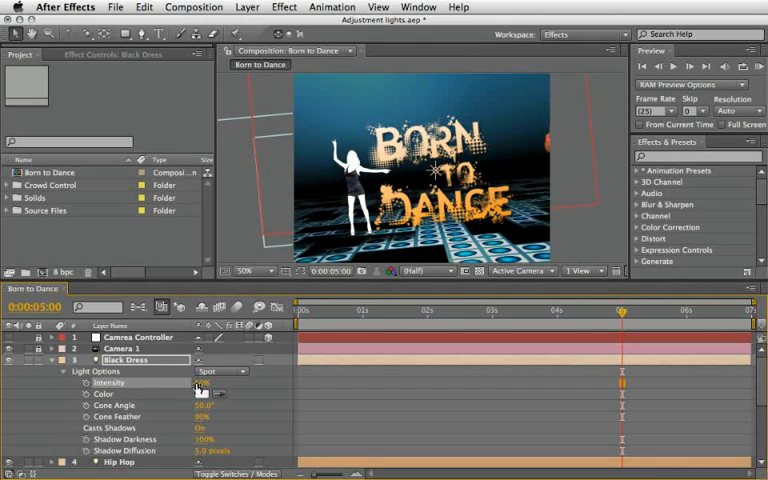
{"action": "double_click", "coordinate": [204, 382]}
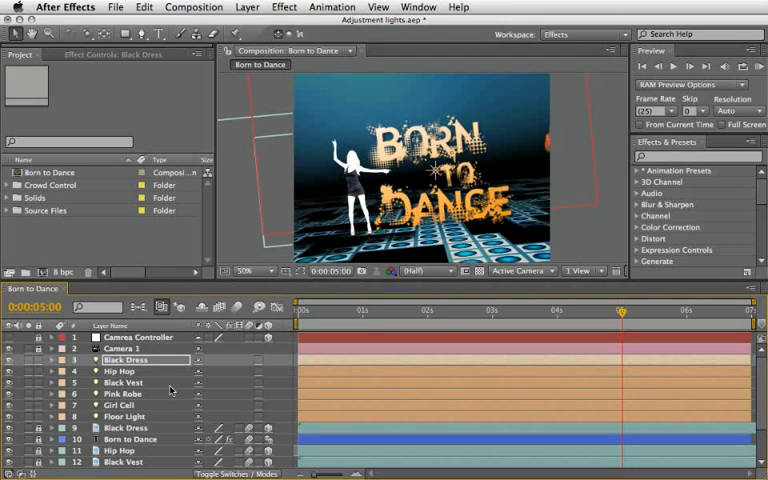
{"action": "mouse_move", "coordinate": [284, 350]}
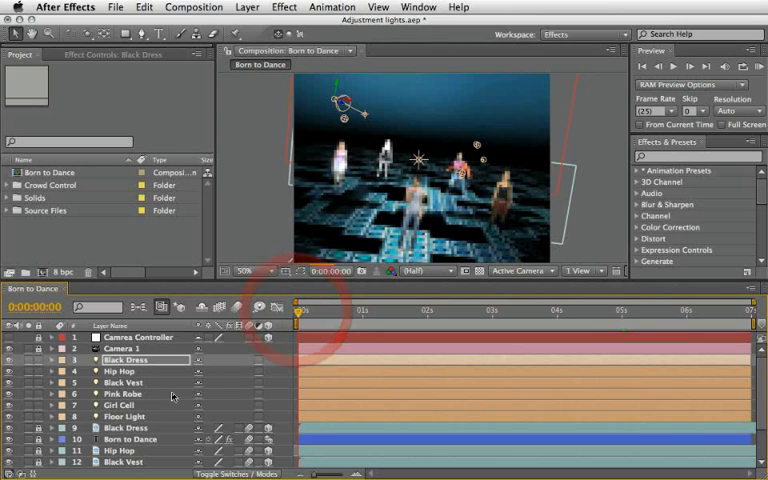
Step: Jump back to 0:00:00:00 so the dancers stand under their lights again
{"action": "left_click", "coordinate": [124, 416]}
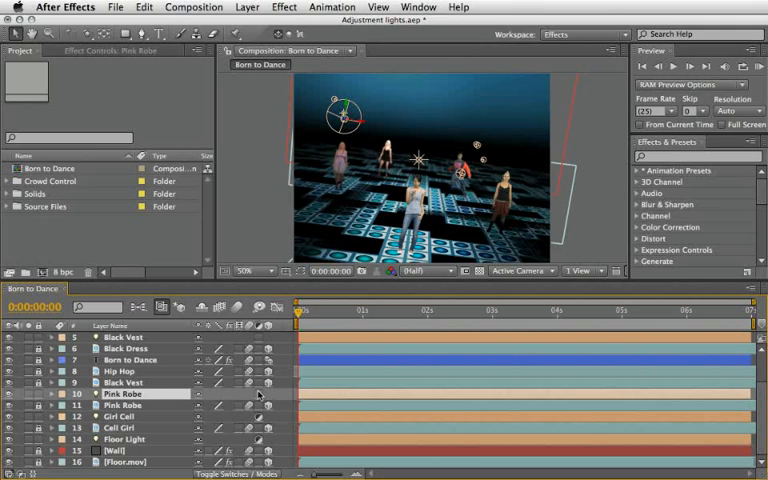
Step: Select the Hip Hop and Black Vest light layers around the two-second mark
{"action": "left_click", "coordinate": [124, 336]}
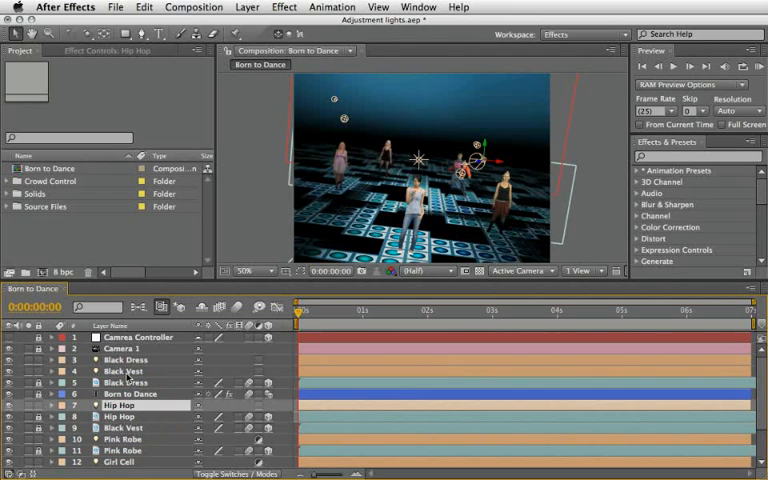
{"action": "left_click", "coordinate": [124, 372]}
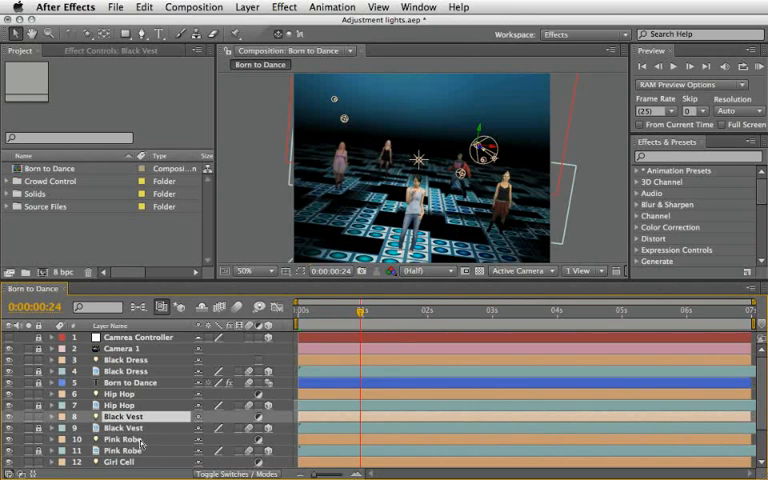
Step: Expand the Pink Robe light's Light Options down to Intensity
{"action": "left_click", "coordinate": [124, 440]}
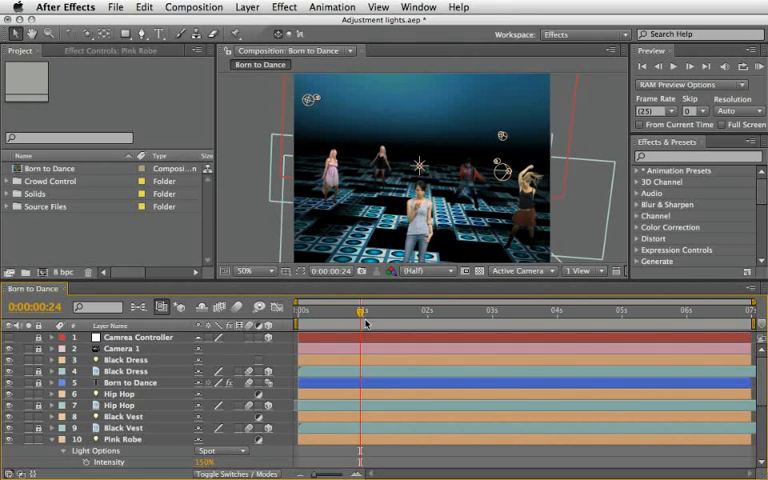
{"action": "mouse_move", "coordinate": [322, 348]}
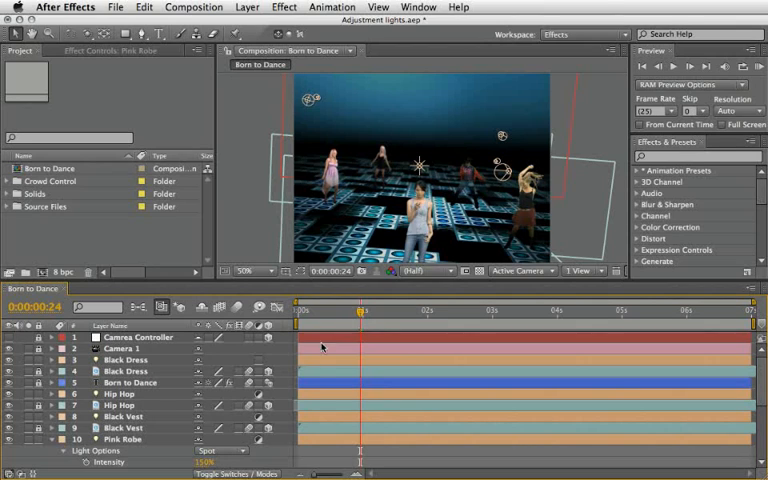
{"action": "mouse_move", "coordinate": [160, 414]}
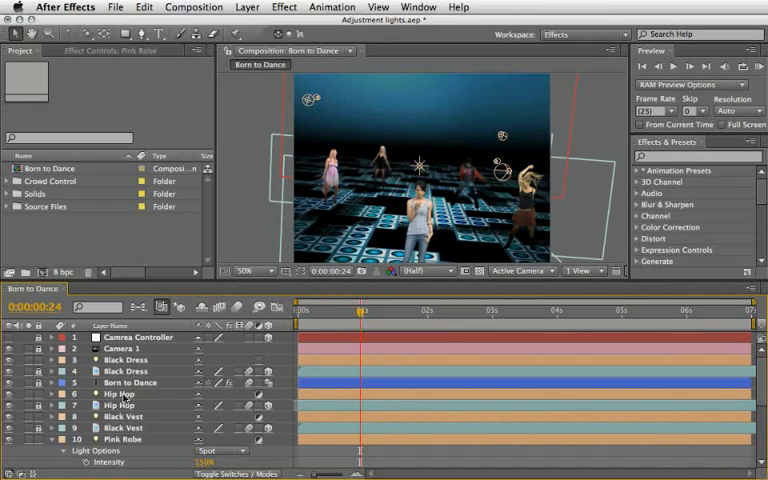
Step: Set the Hip Hop light's Intensity to 200%
{"action": "left_click", "coordinate": [124, 392]}
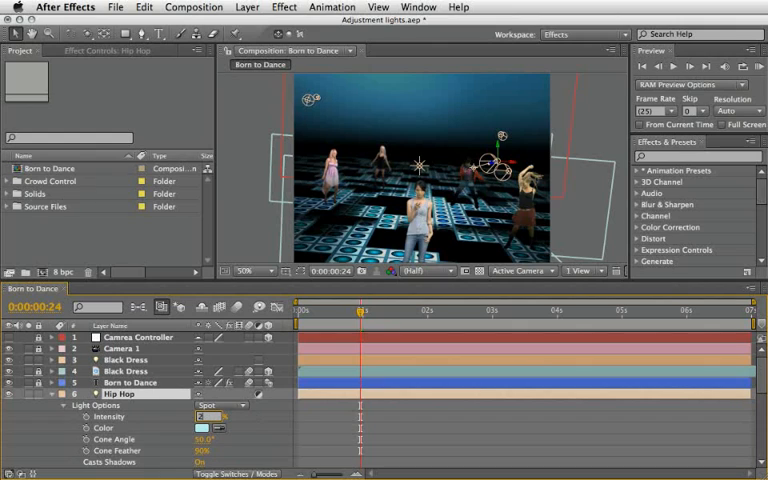
{"action": "type", "text": "200%"}
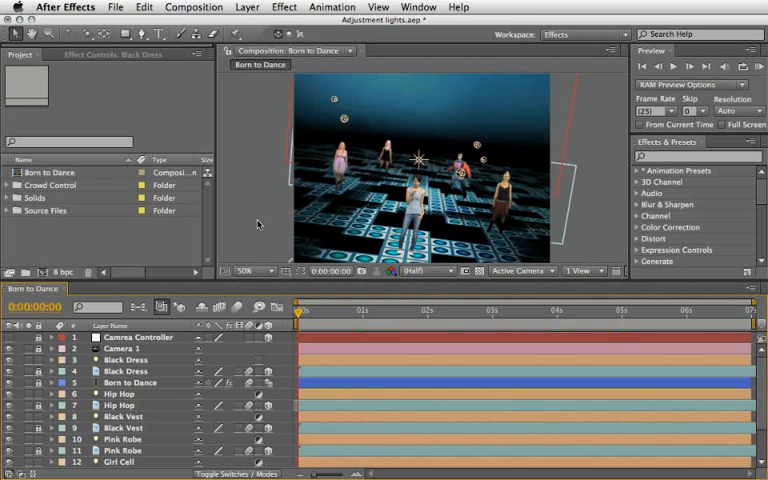
Step: Set the viewer magnification to Fit up to 100%
{"action": "left_click", "coordinate": [248, 272]}
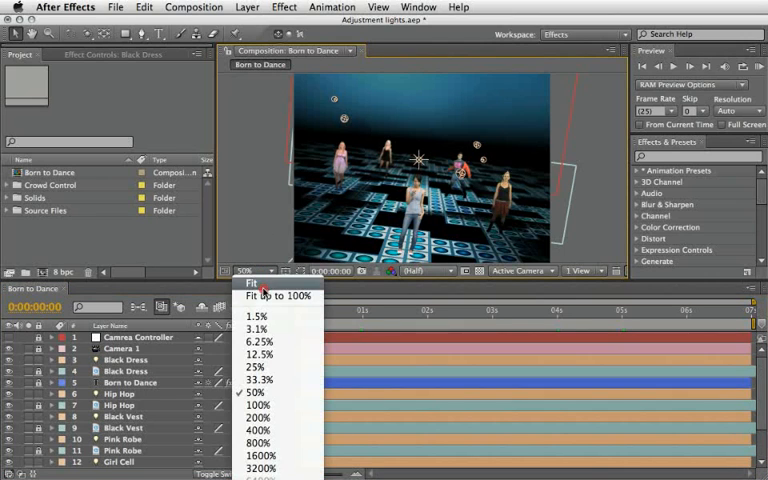
{"action": "left_click", "coordinate": [252, 284]}
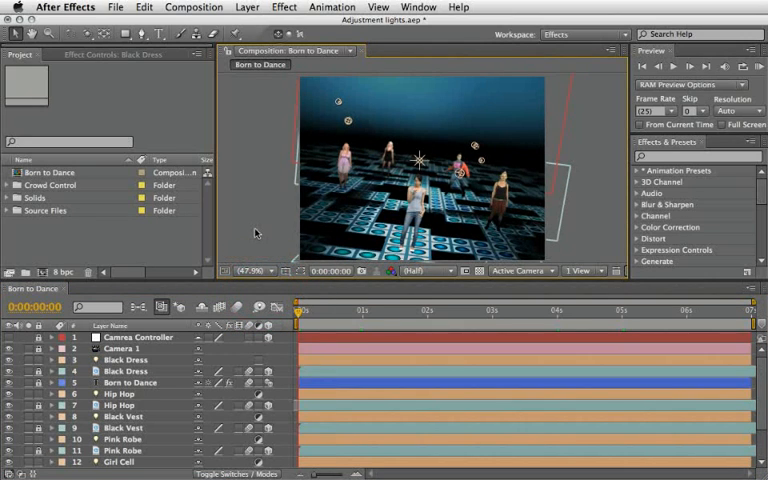